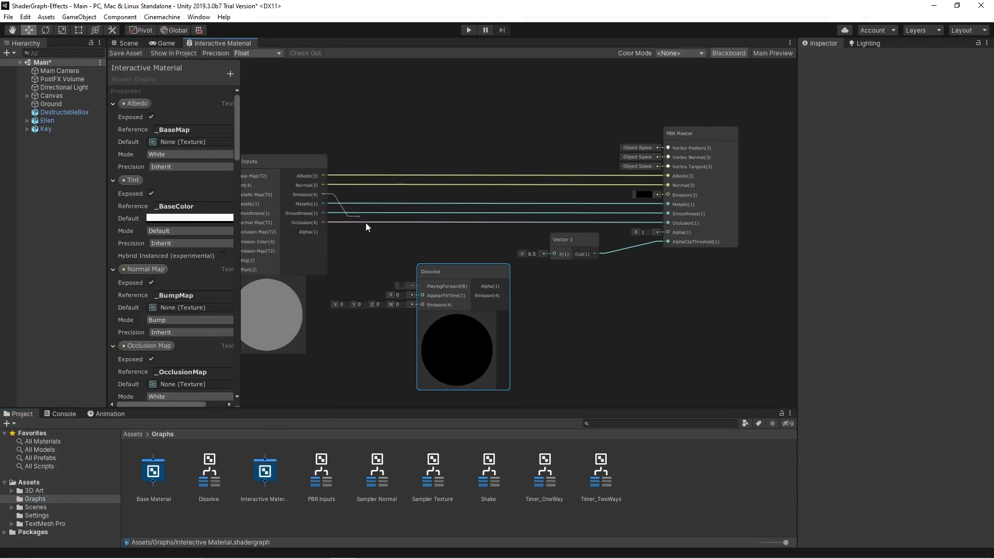
Step: Assign the Shader Graphs > Interactive Material shader to the DestructableBox crate material, then return to the graph
{"action": "scroll", "scroll_direction": "down", "scroll_amount": 3}
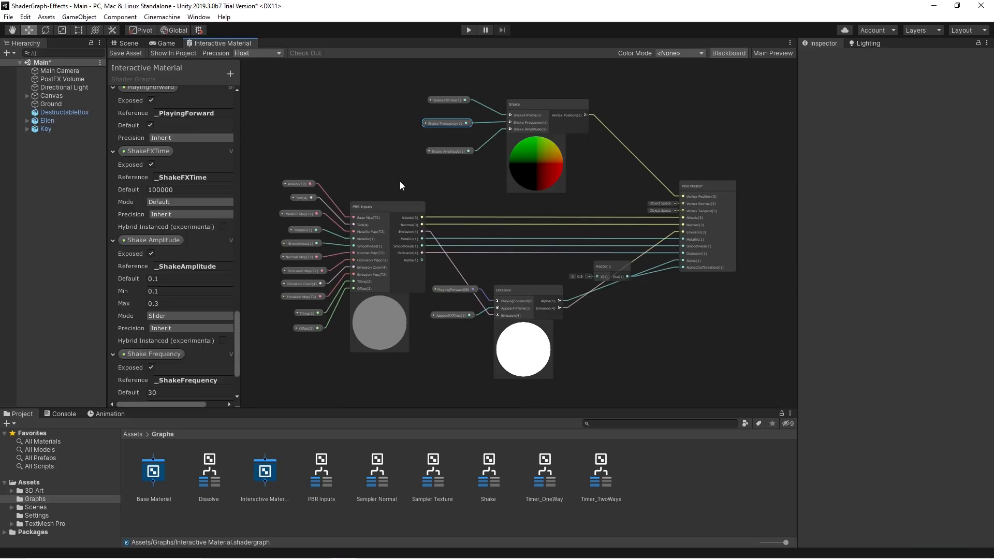
{"action": "left_click", "coordinate": [468, 29]}
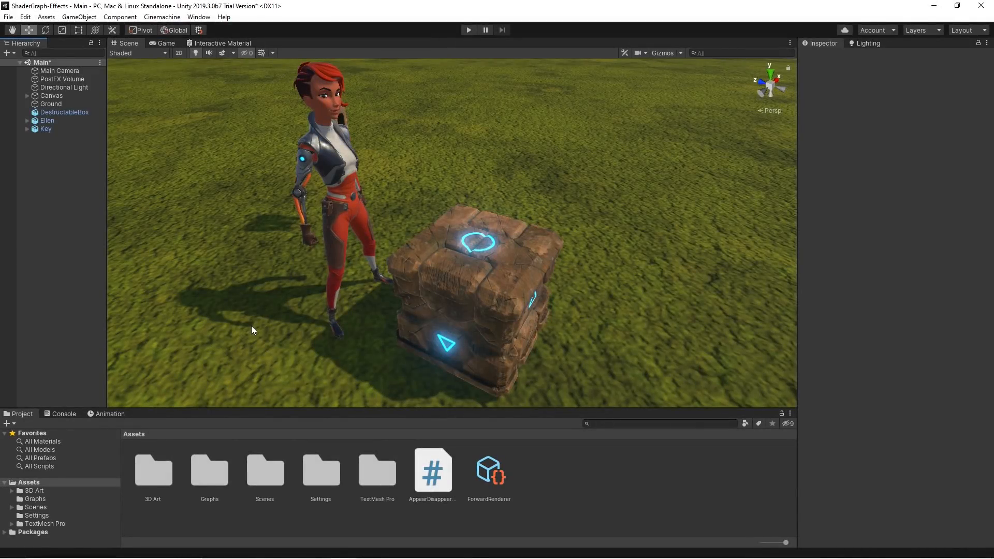
{"action": "left_click", "coordinate": [64, 112]}
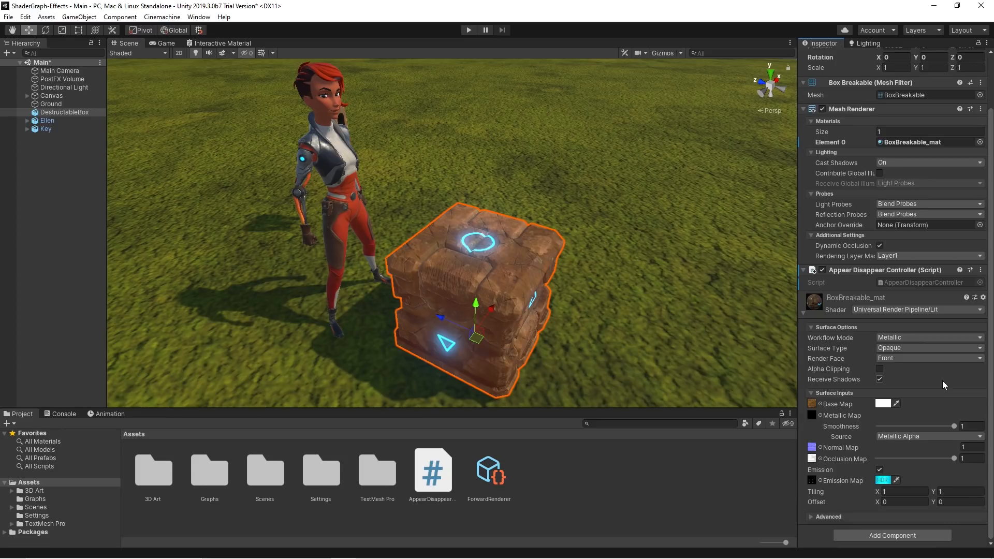
{"action": "left_click", "coordinate": [916, 309]}
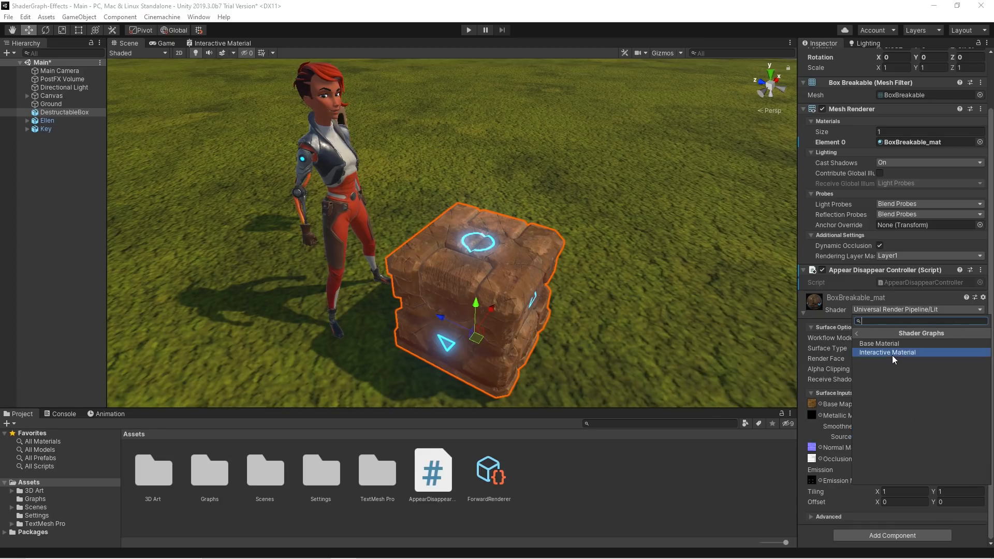
{"action": "left_click", "coordinate": [887, 353]}
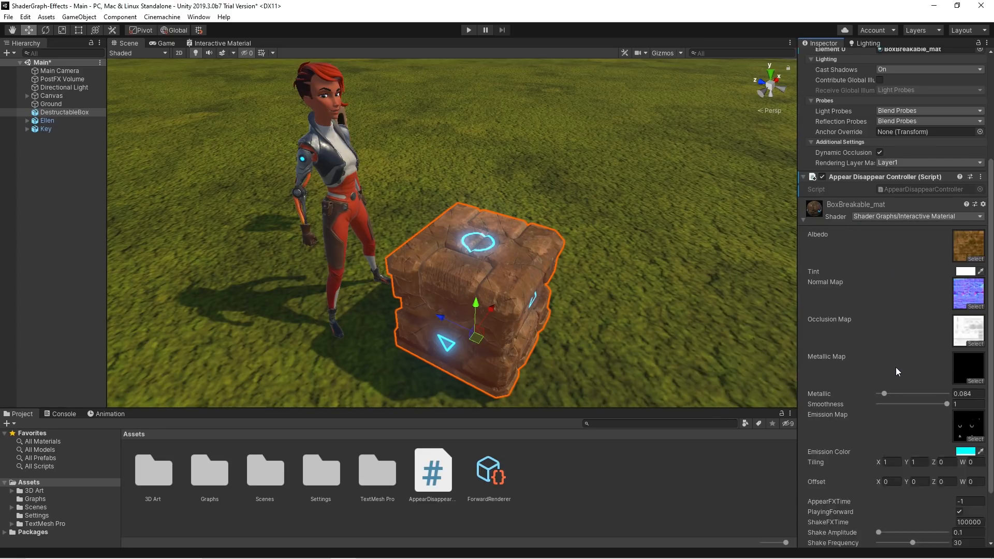
{"action": "scroll", "scroll_direction": "down", "scroll_amount": 3}
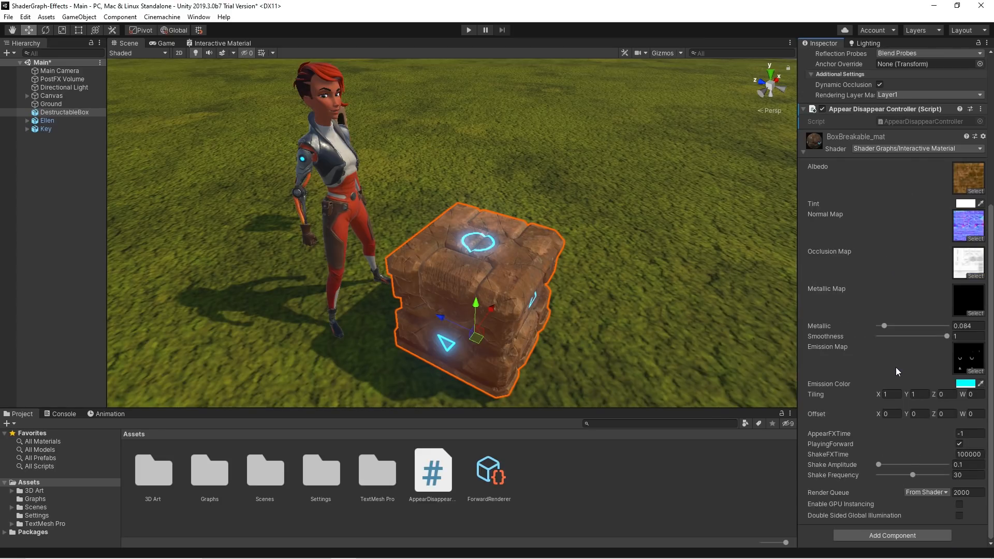
{"action": "mouse_move", "coordinate": [503, 280]}
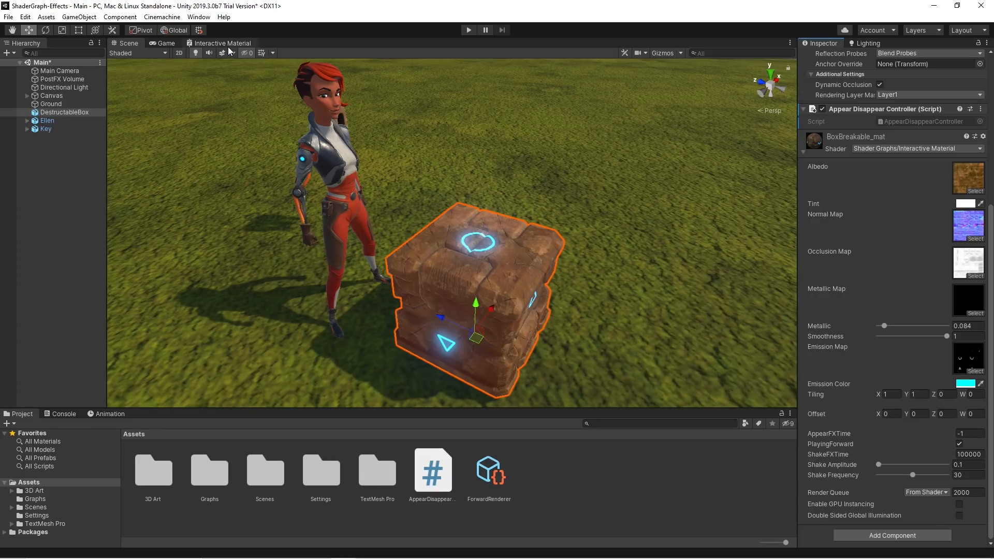
{"action": "left_click", "coordinate": [220, 43]}
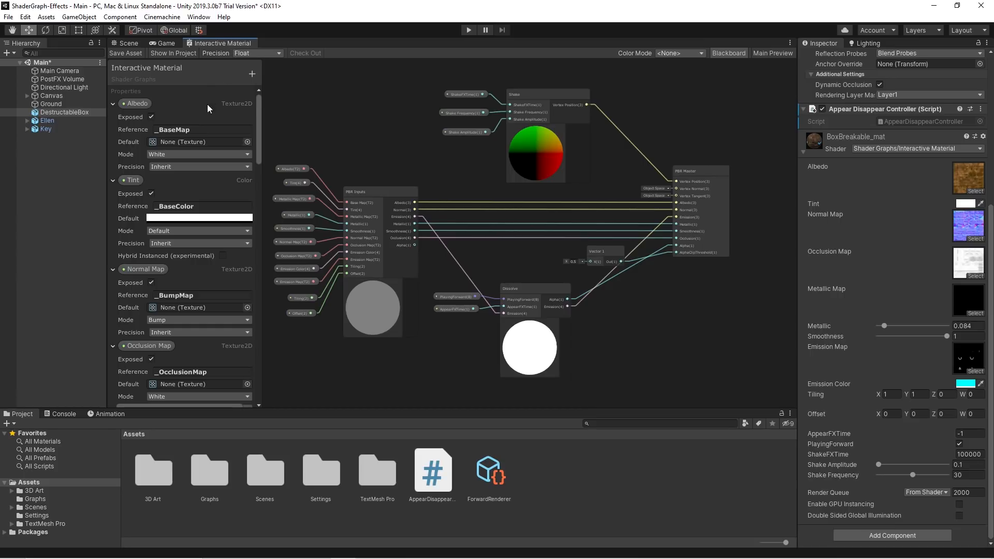
Step: Switch the crate material to Universal Render Pipeline > Lit and select its shader asset
{"action": "left_click", "coordinate": [187, 206]}
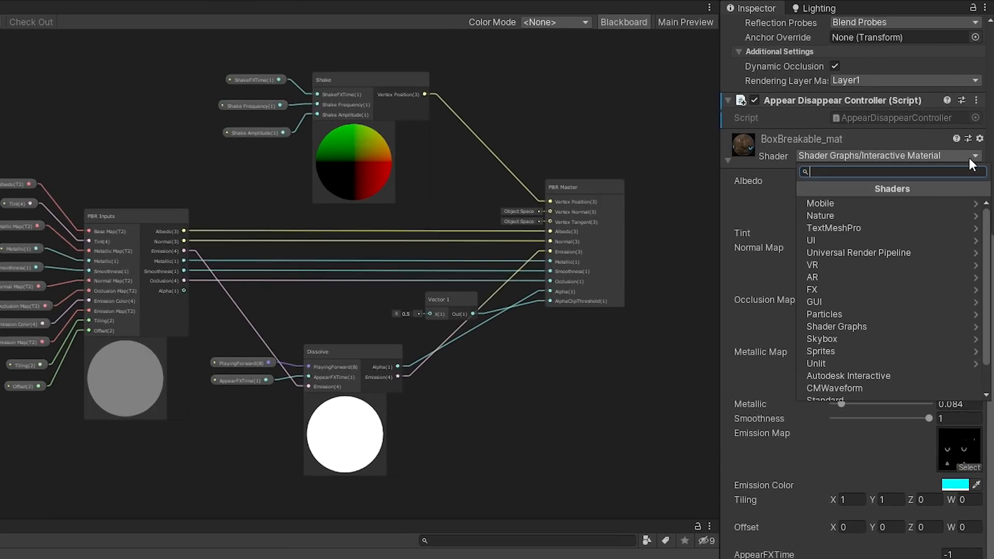
{"action": "left_click", "coordinate": [859, 253]}
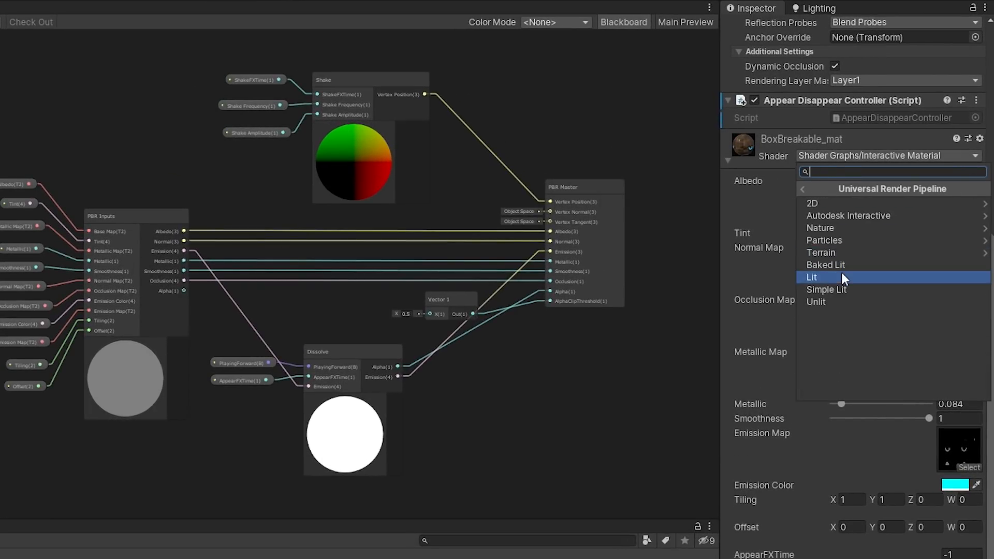
{"action": "left_click", "coordinate": [812, 277]}
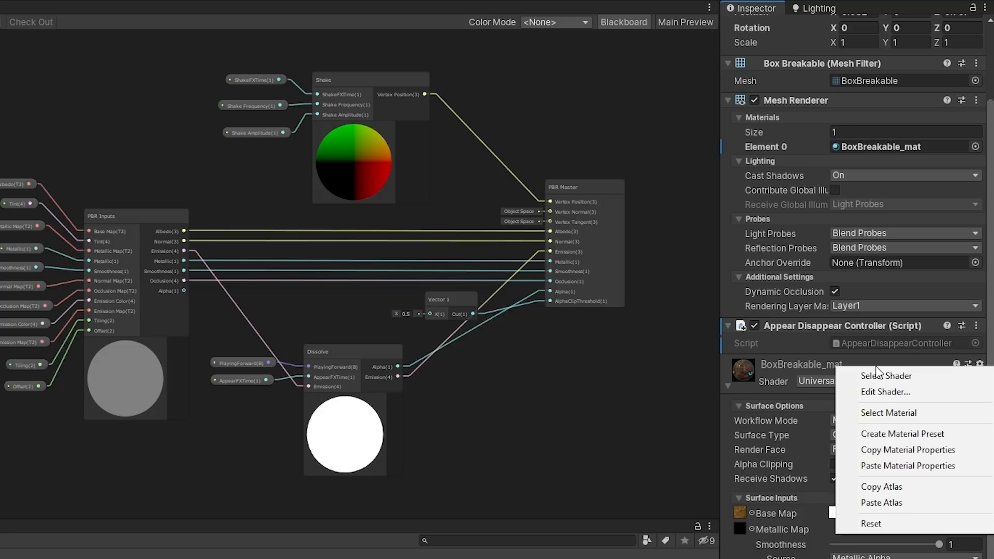
{"action": "mouse_move", "coordinate": [887, 376]}
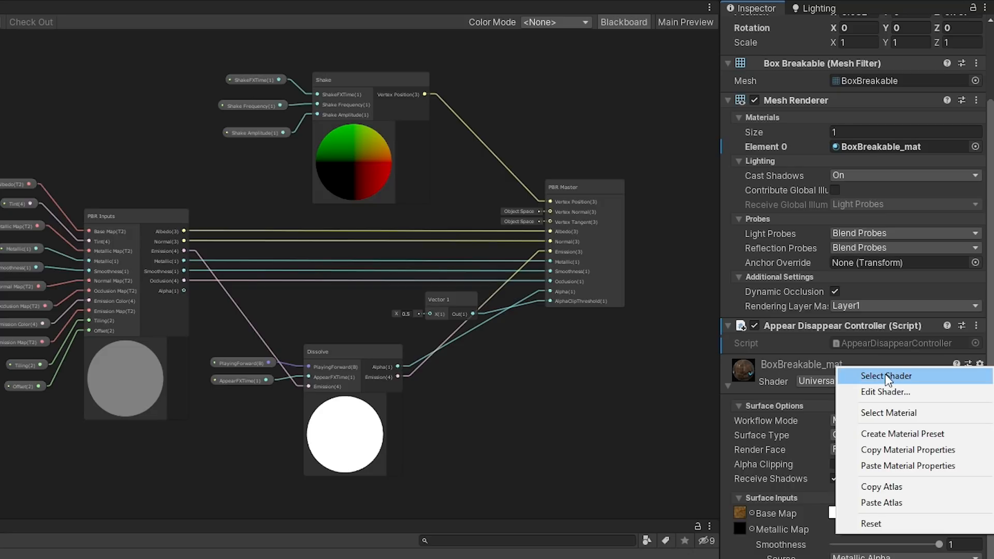
{"action": "left_click", "coordinate": [885, 376]}
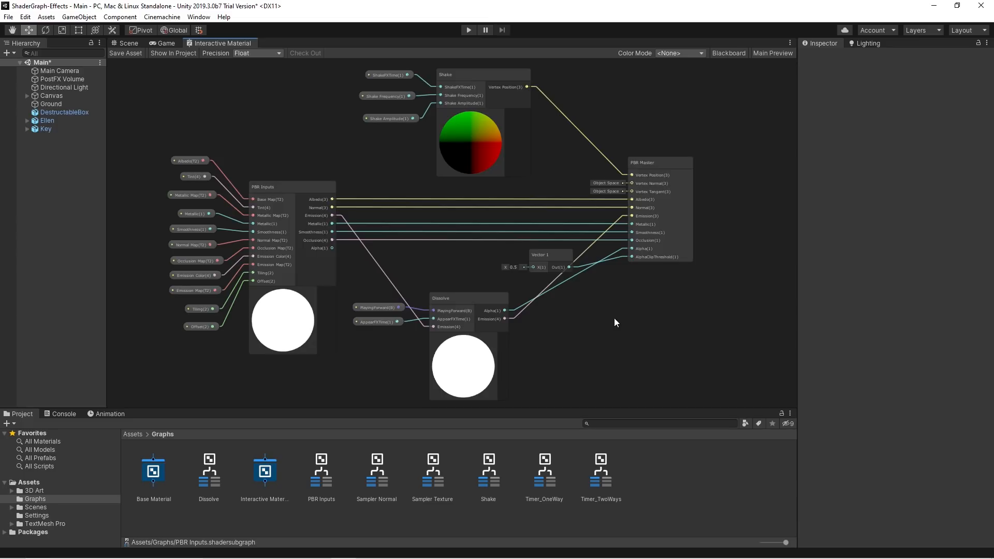
{"action": "mouse_move", "coordinate": [326, 465]}
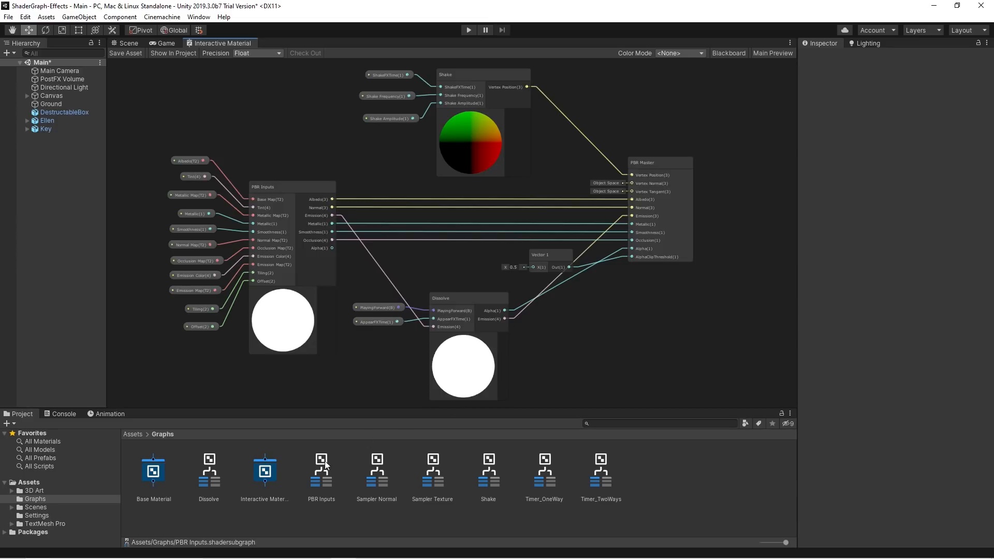
Step: Select the PBR Inputs subgraph asset in the Graphs folder to show its import settings
{"action": "left_click", "coordinate": [321, 473]}
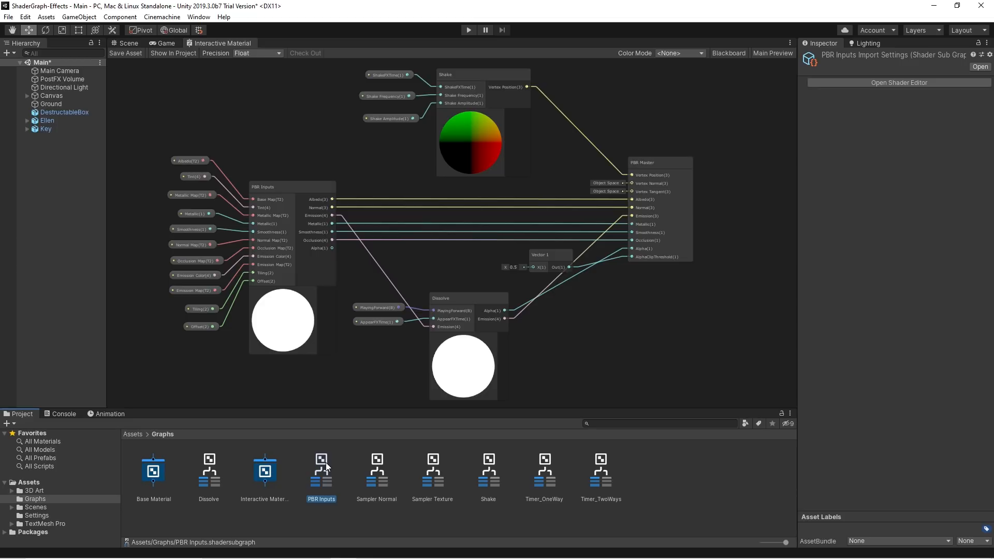
Step: Open PBR Inputs, add an output port via the Output node's settings, then open Sampler Texture
{"action": "double_click", "coordinate": [321, 473]}
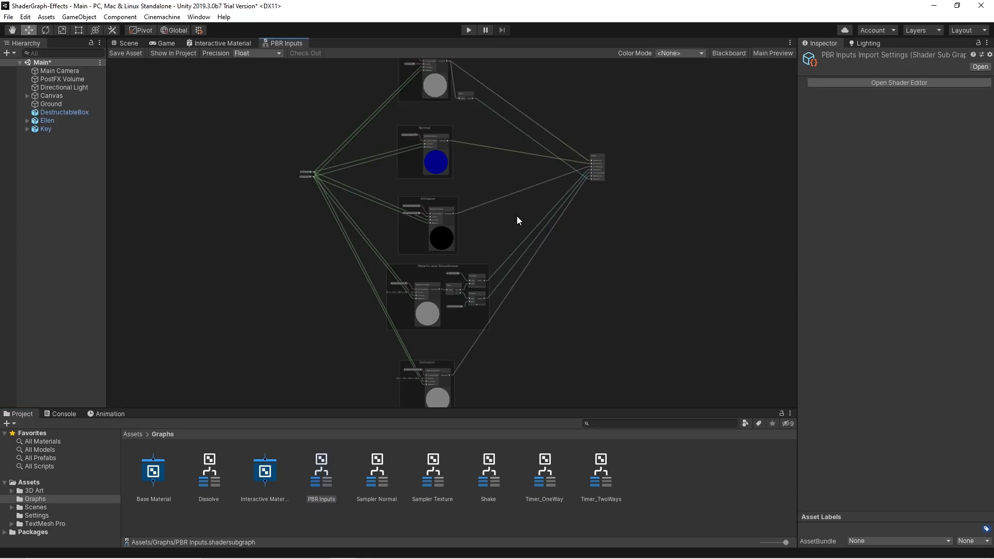
{"action": "left_click", "coordinate": [729, 53]}
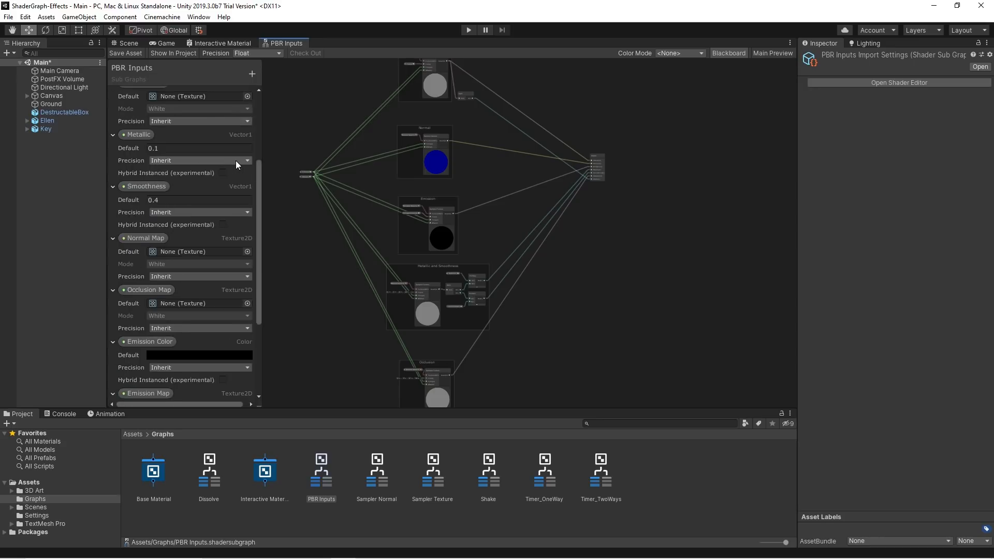
{"action": "left_click", "coordinate": [729, 53]}
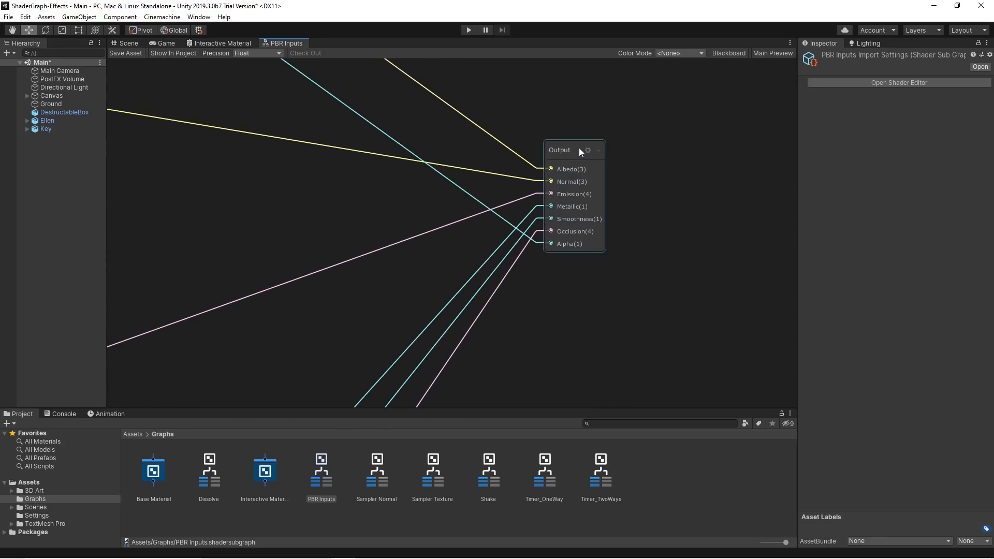
{"action": "left_click", "coordinate": [588, 150]}
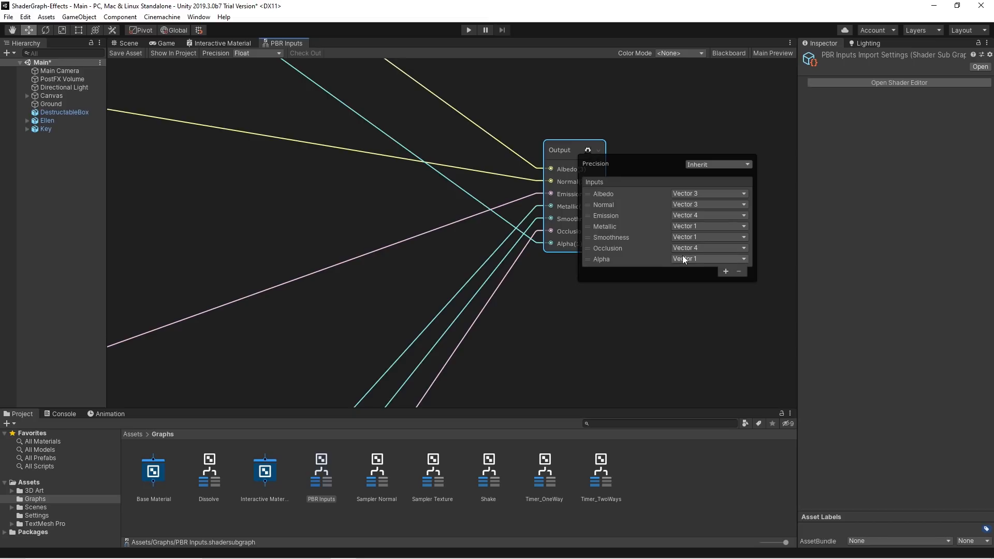
{"action": "left_click", "coordinate": [725, 271]}
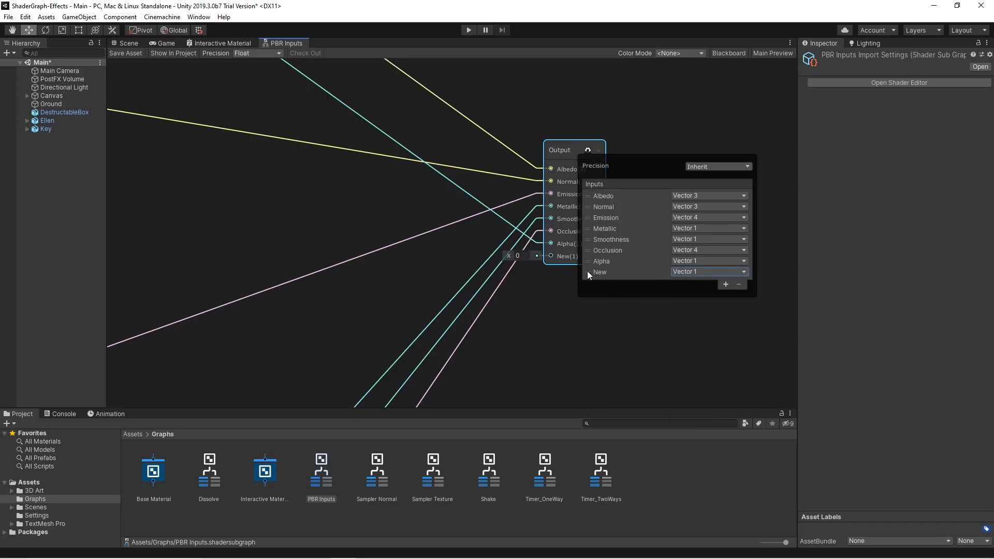
{"action": "left_click", "coordinate": [599, 272]}
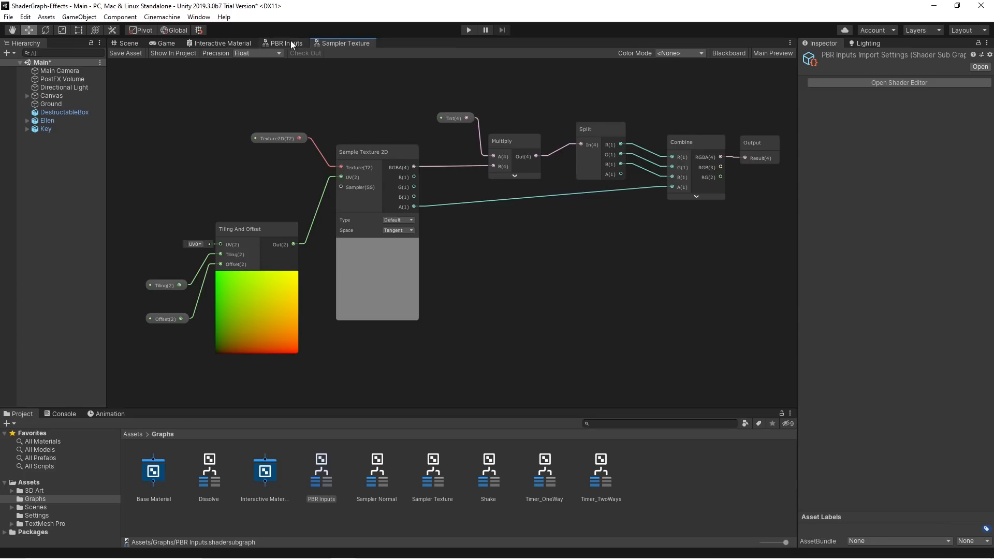
Step: View the Sampler Normal subgraph, then return to the scene with DestructableBox selected on URP Lit
{"action": "left_click", "coordinate": [286, 43]}
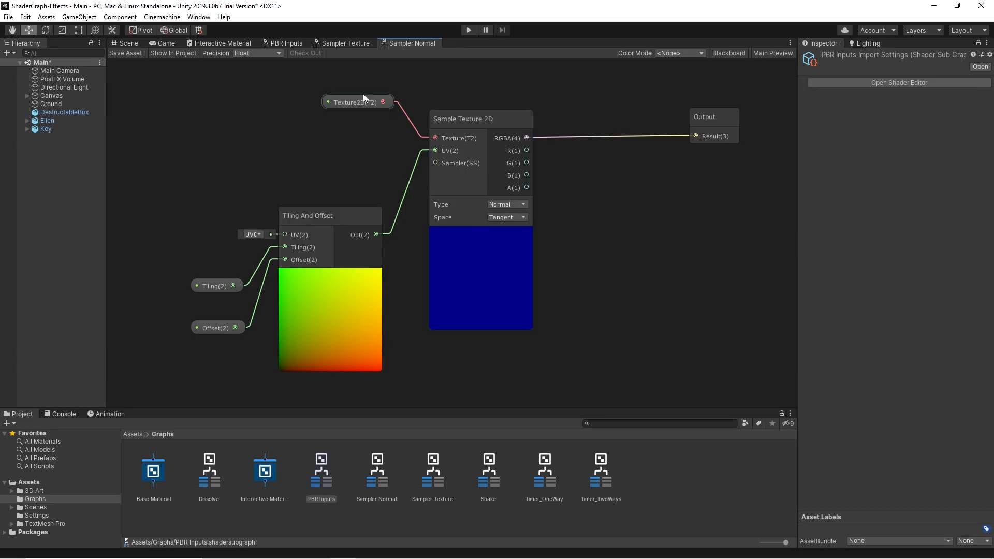
{"action": "left_click", "coordinate": [286, 44]}
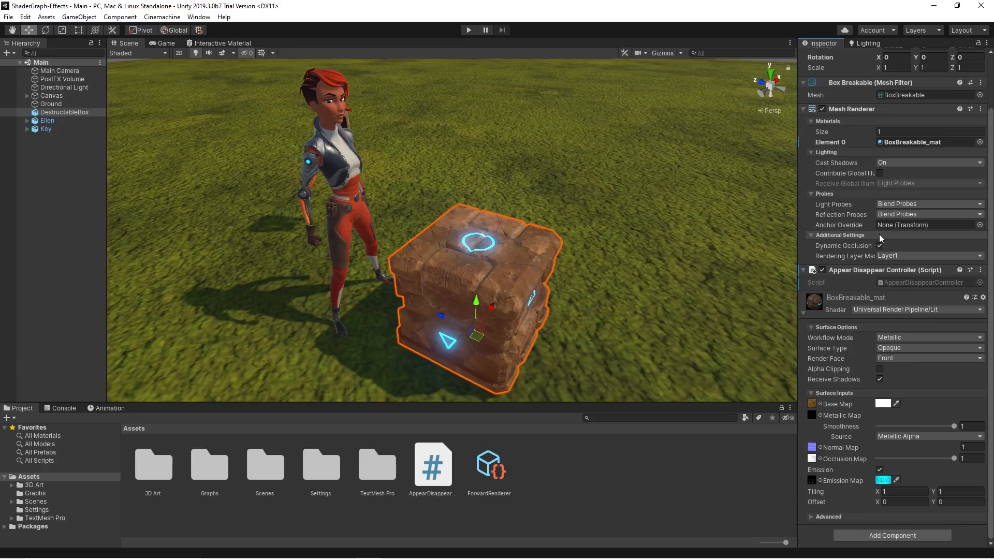
Step: Open the Shake subgraph showing its timer, one minus, sine, multiply and simple noise nodes
{"action": "left_click", "coordinate": [926, 310]}
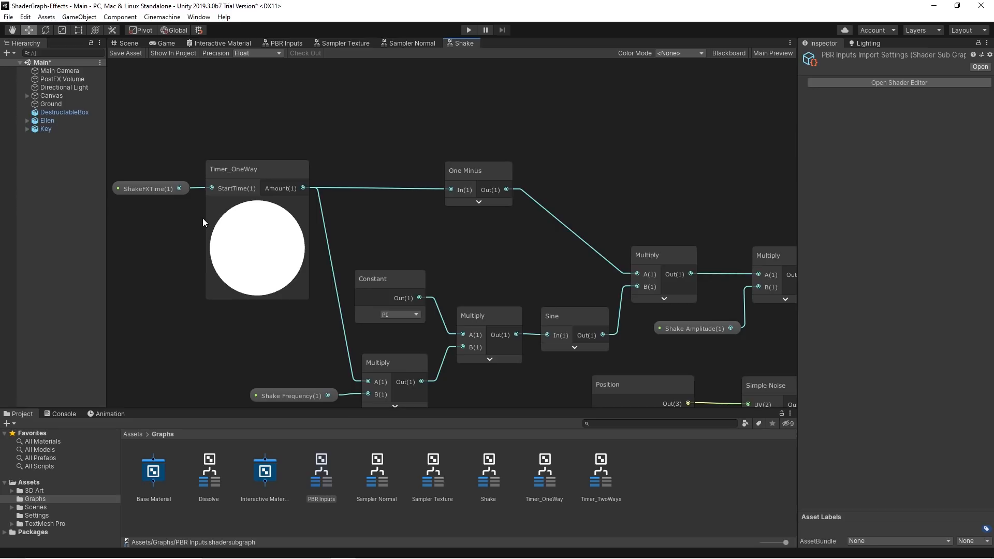
Step: Look inside the Timer_OneWay subgraph from Shake, then open the Dissolve subgraph
{"action": "left_click", "coordinate": [257, 170]}
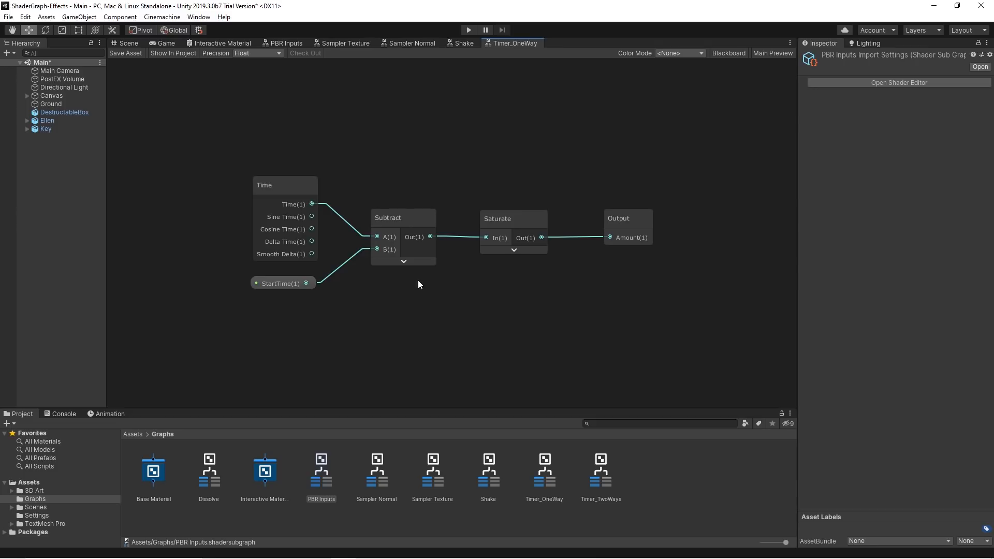
{"action": "left_click", "coordinate": [221, 43]}
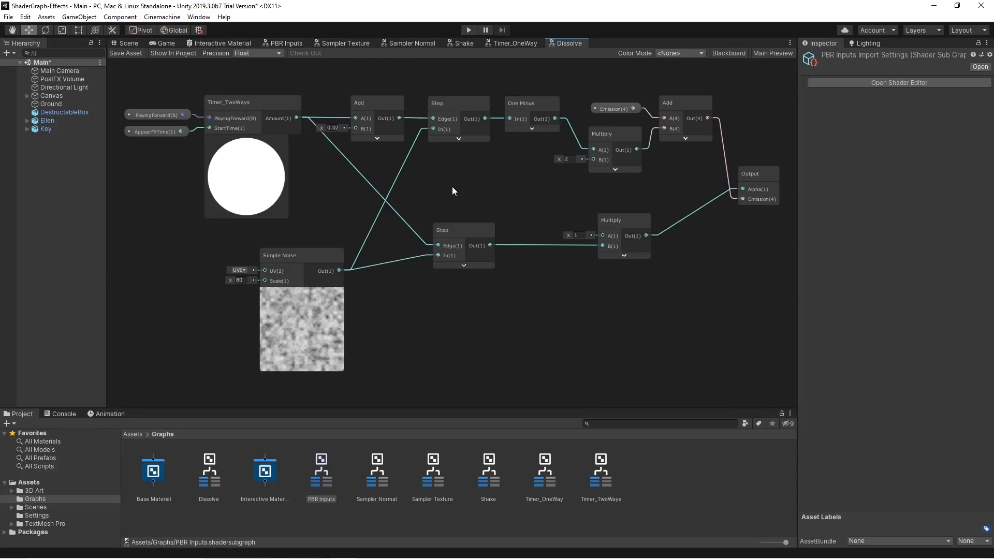
Step: Open the Timer_TwoWays subgraph from the Dissolve graph and view the AppearDisappearController script
{"action": "left_click", "coordinate": [250, 102]}
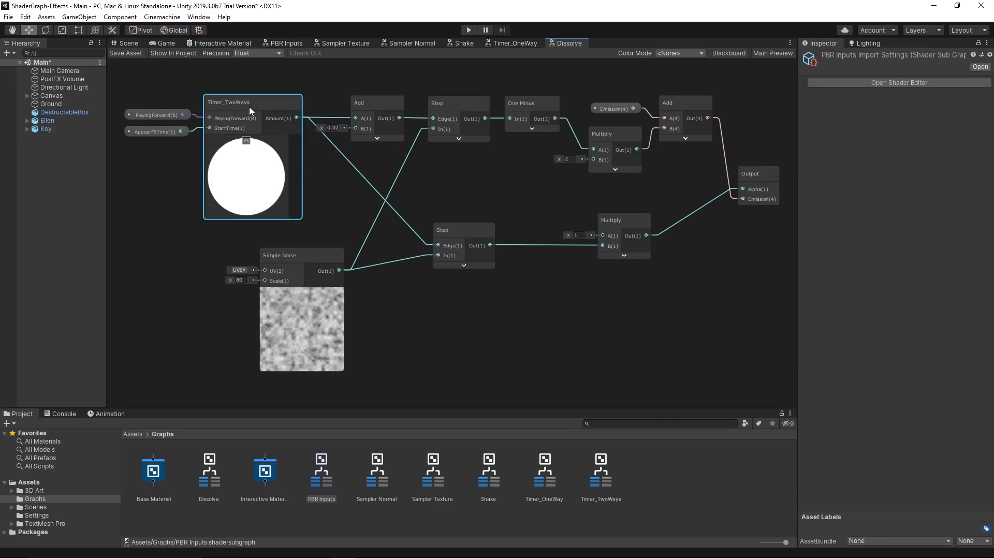
{"action": "left_click", "coordinate": [626, 43]}
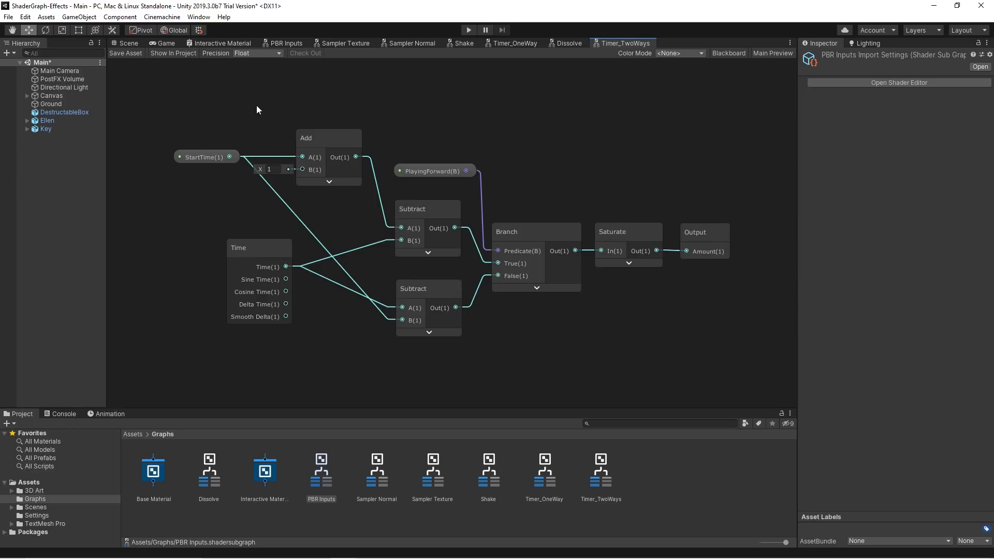
{"action": "left_click", "coordinate": [569, 44]}
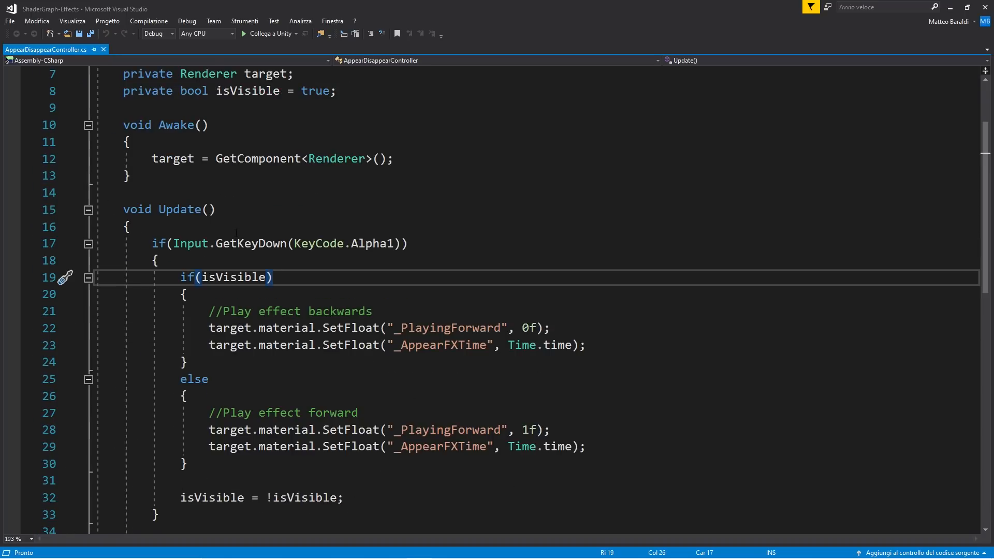
{"action": "scroll", "scroll_direction": "down", "scroll_amount": 3}
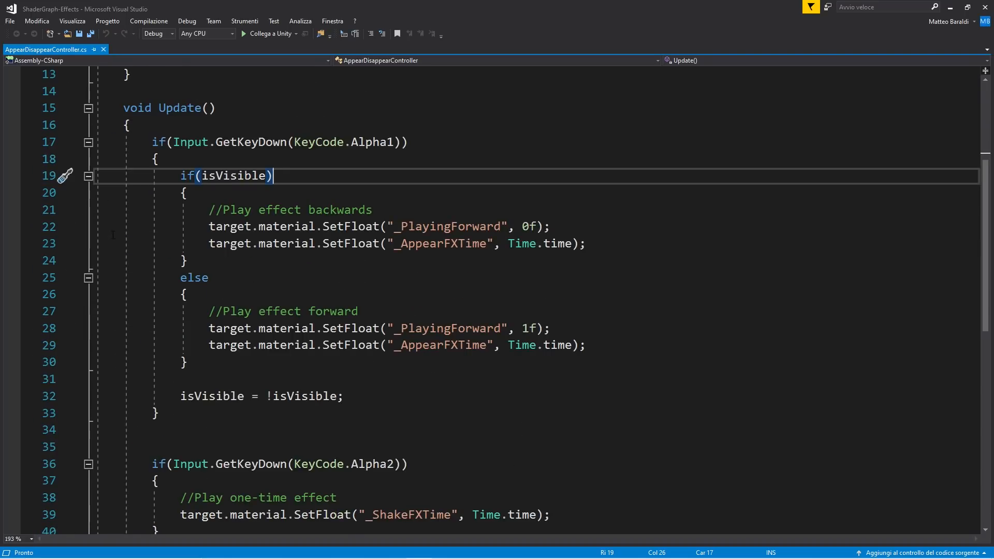
{"action": "scroll", "scroll_direction": "down", "scroll_amount": 3}
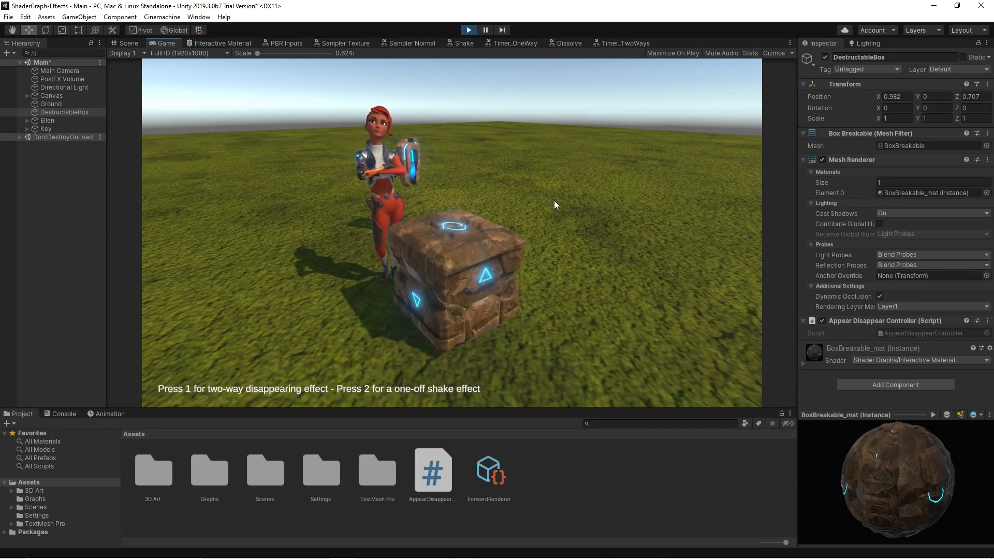
Step: Trigger the crate's glowing two-way dissolve effect in the running game with the 1 key
{"action": "key", "text": "1"}
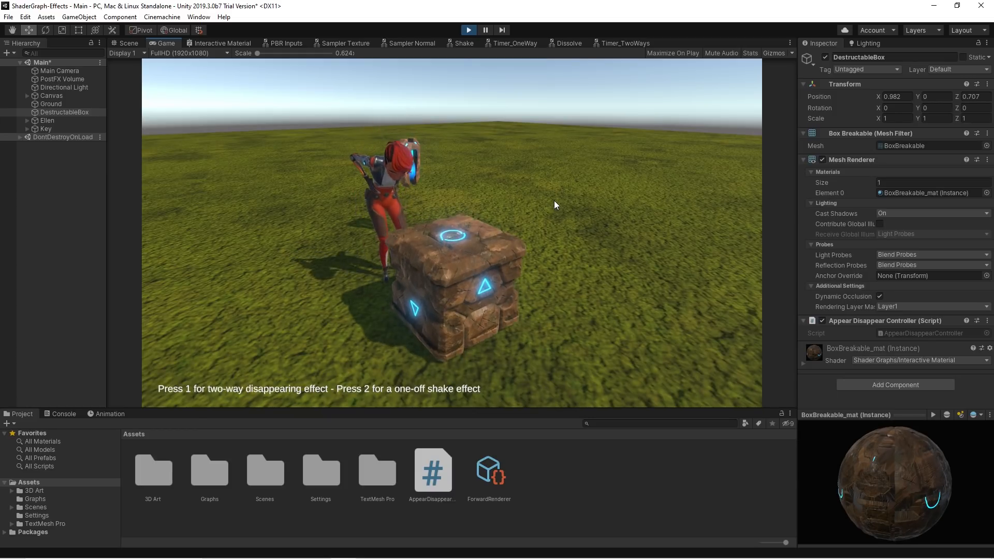
{"action": "key", "text": "1"}
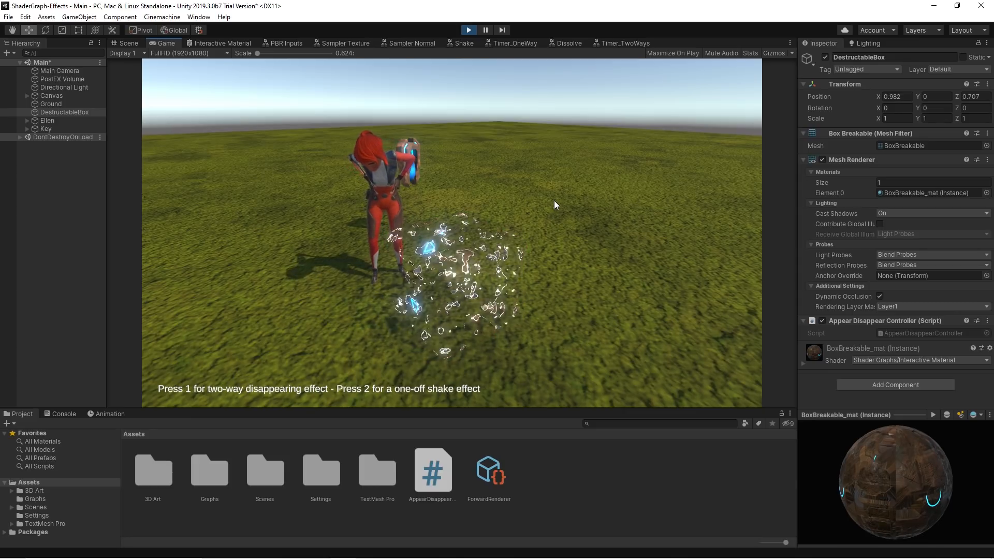